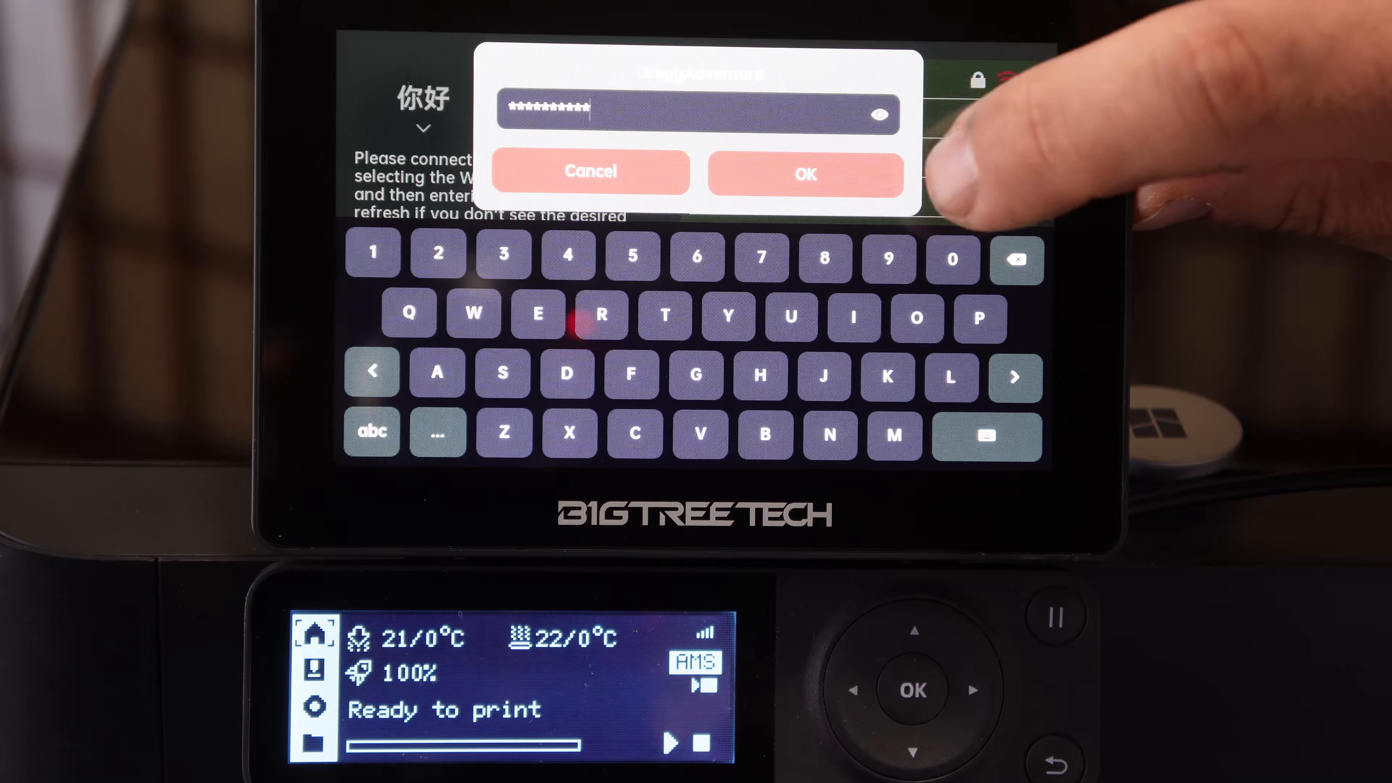
- Confirm the entered Wi-Fi password so the screen joins the network
click(805, 173)
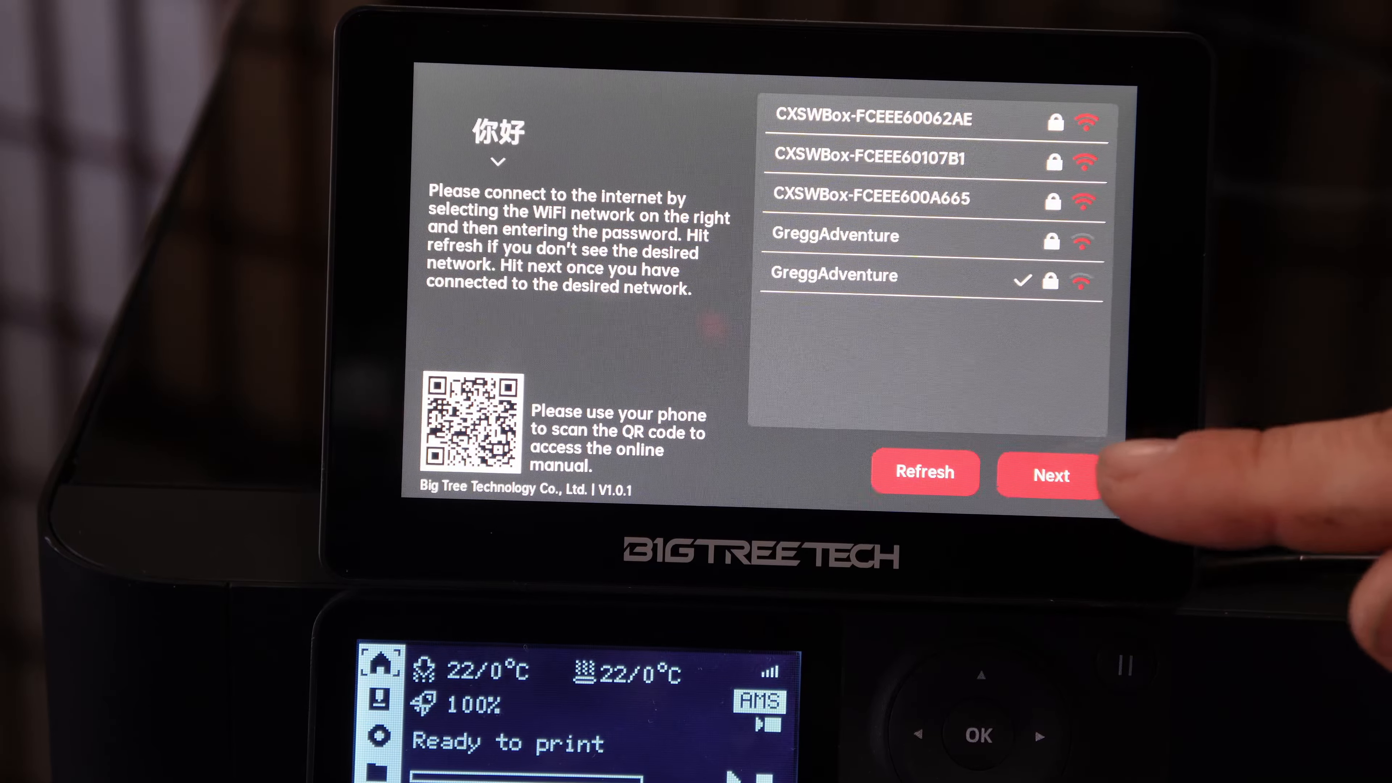
- Continue to printer setup and scan to auto-fill 3DP-01S-113, IP 10.149.49.130 and serial number
click(1051, 474)
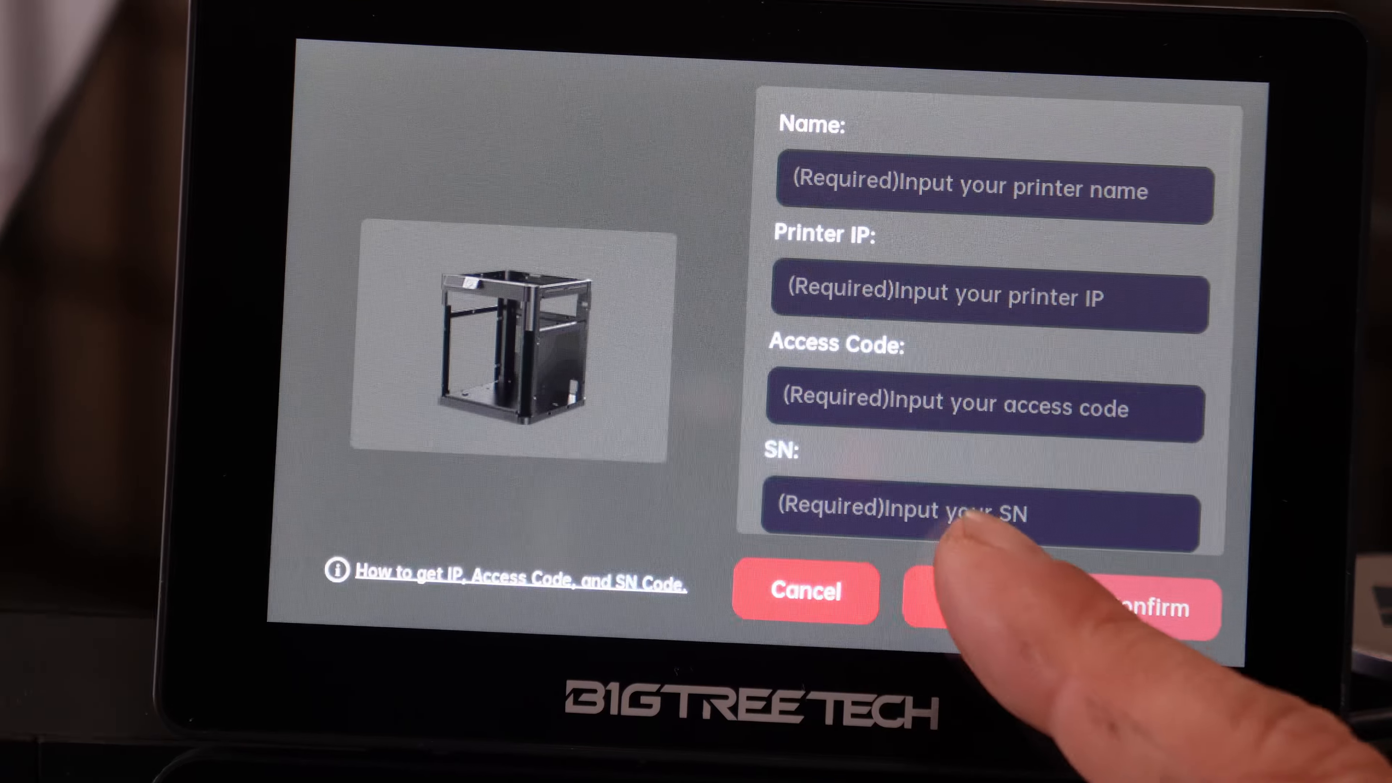
click(976, 609)
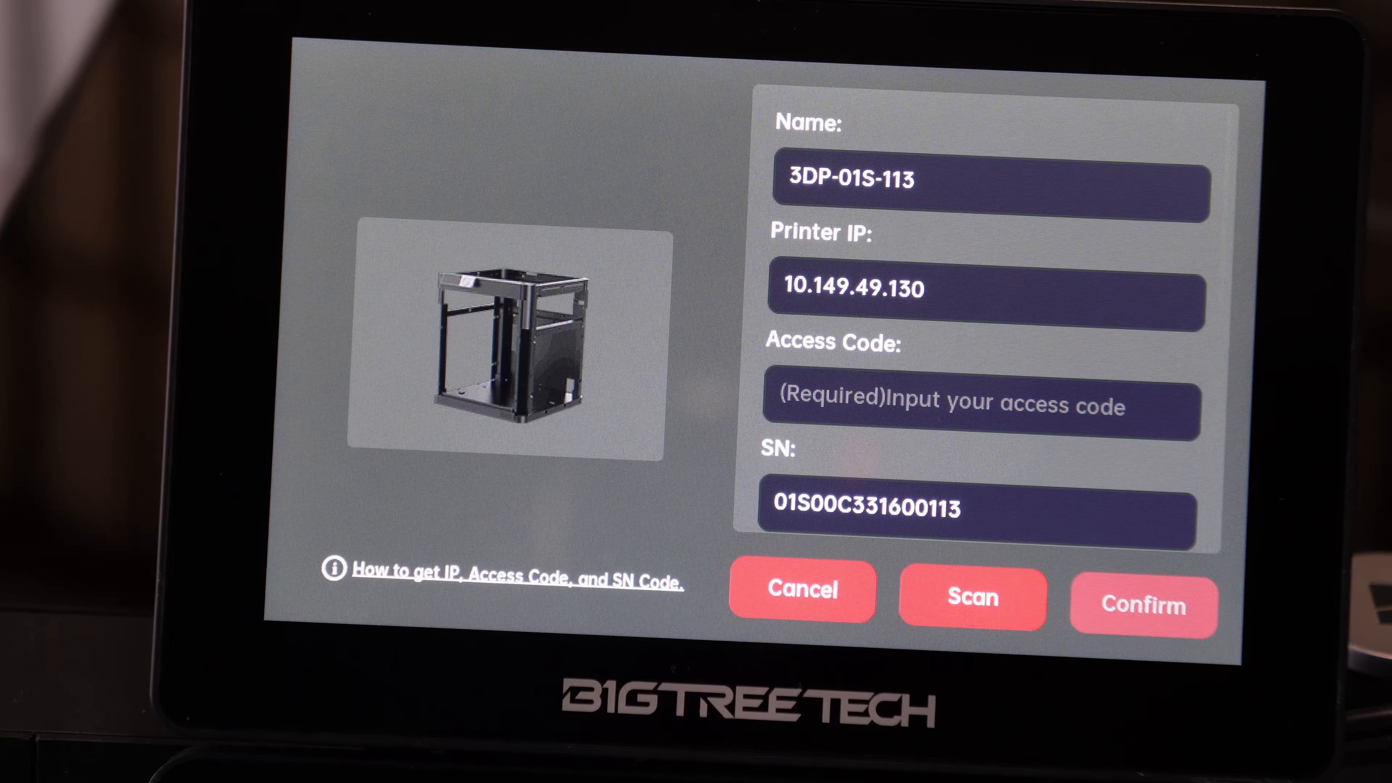
- Confirm the add-printer form so 3DP-01P-223 is saved as the master machine
scroll(down, 3)
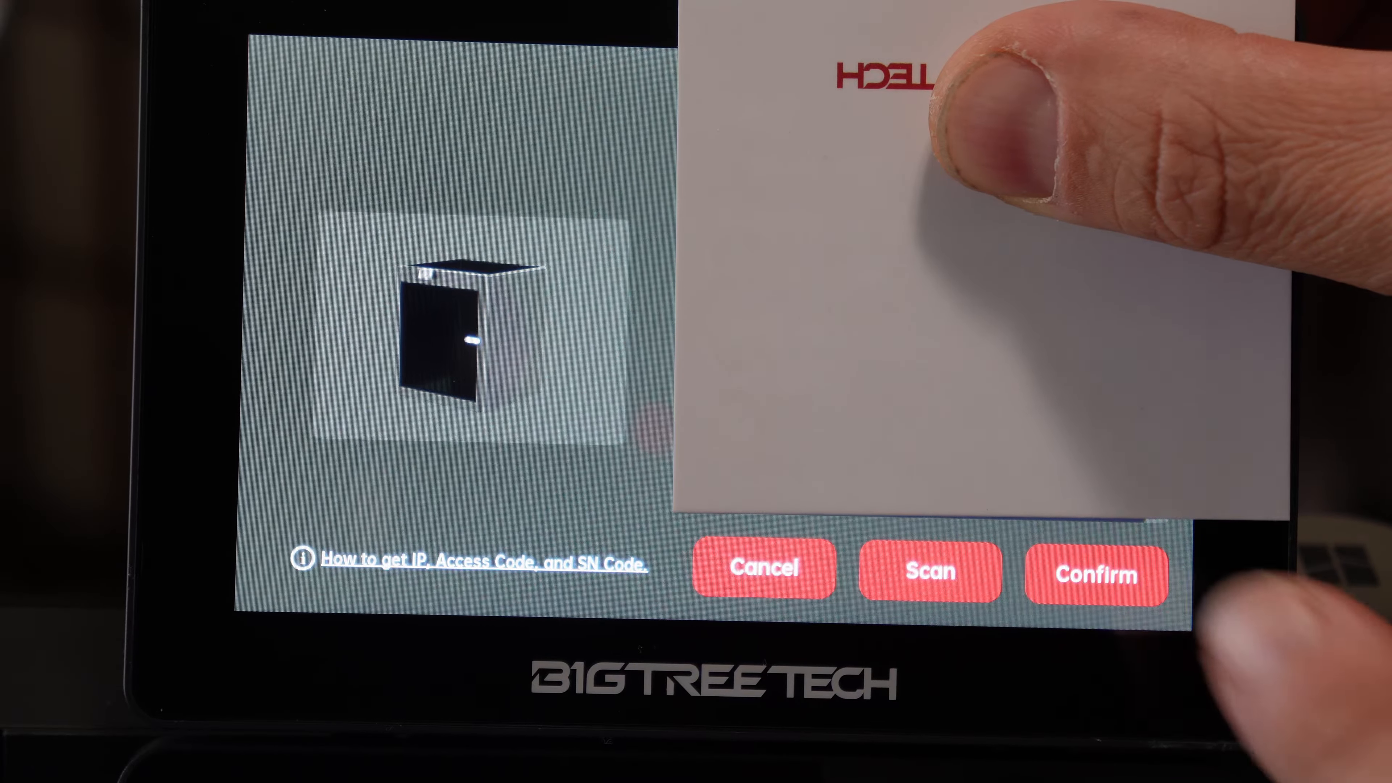
click(1095, 575)
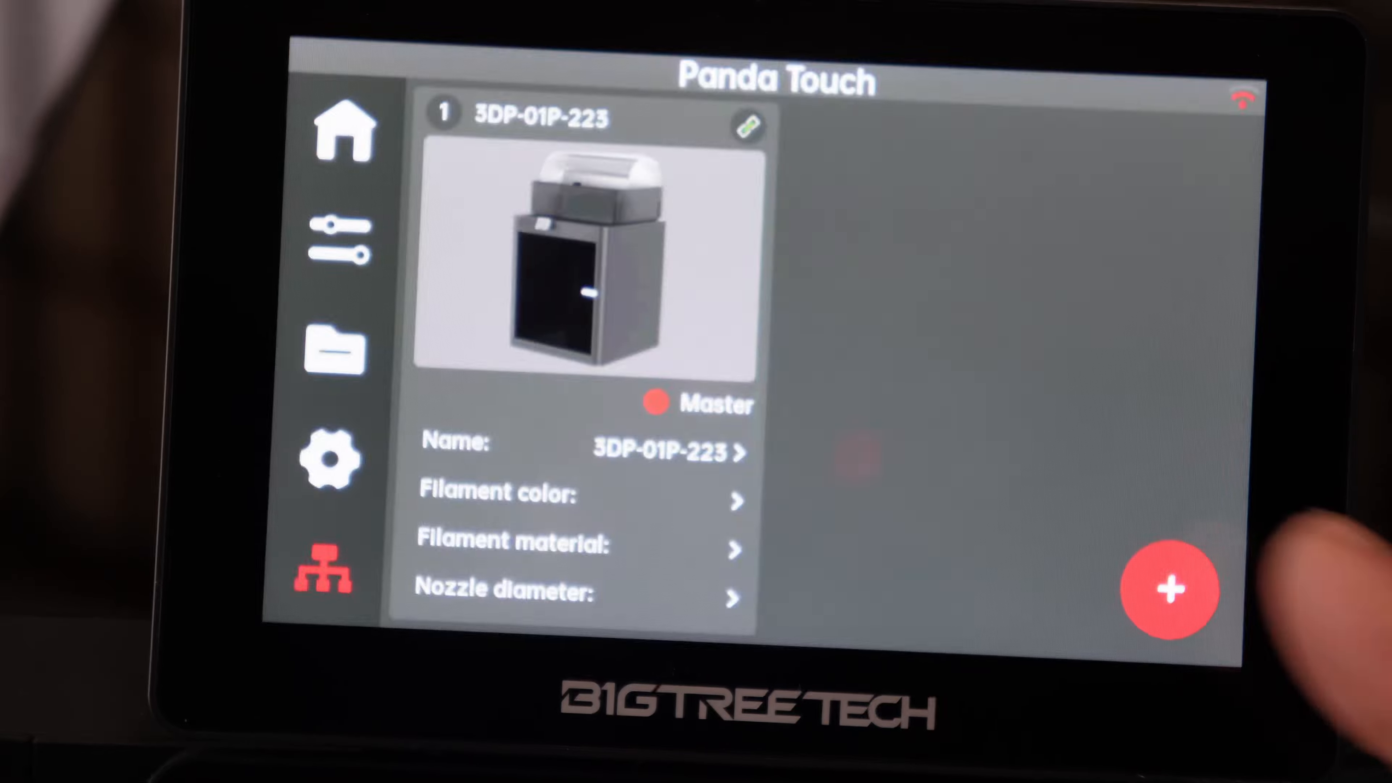
click(1170, 589)
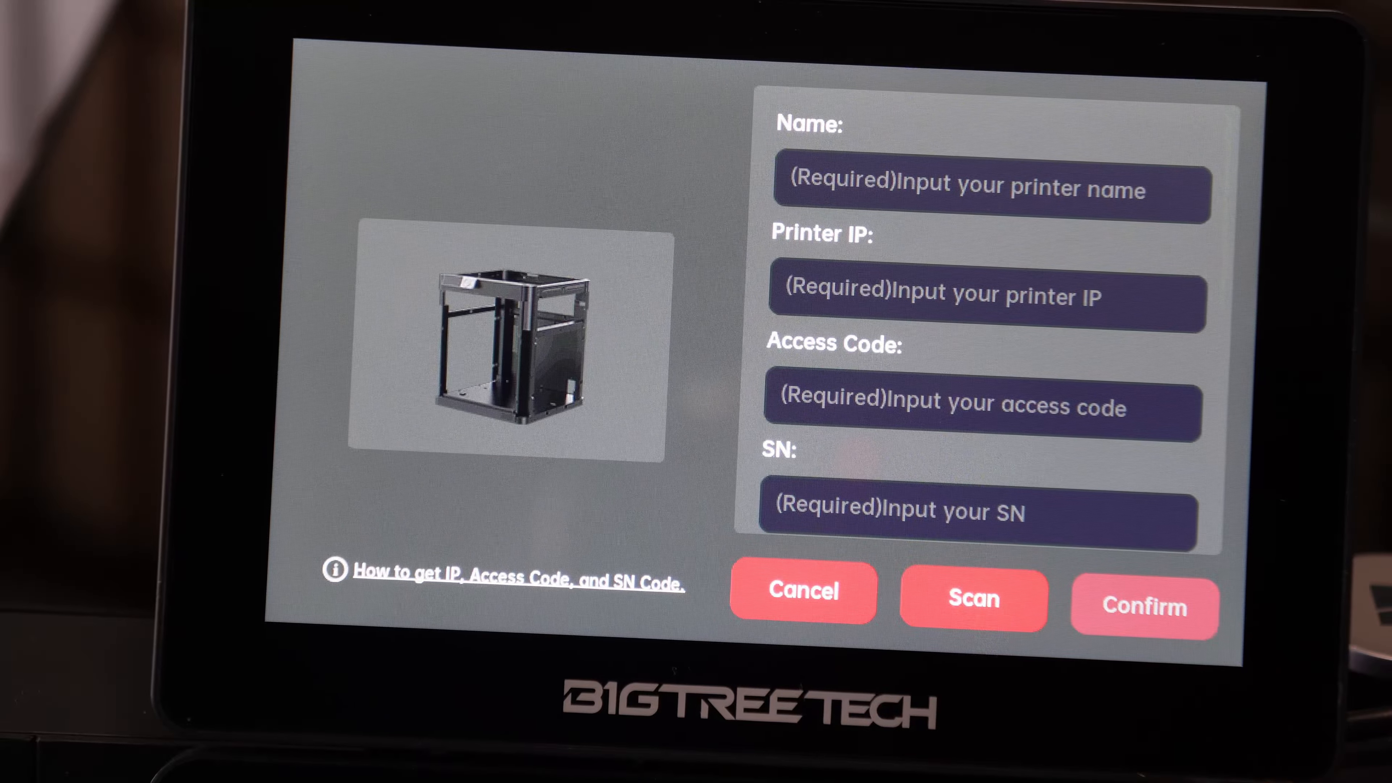
click(972, 600)
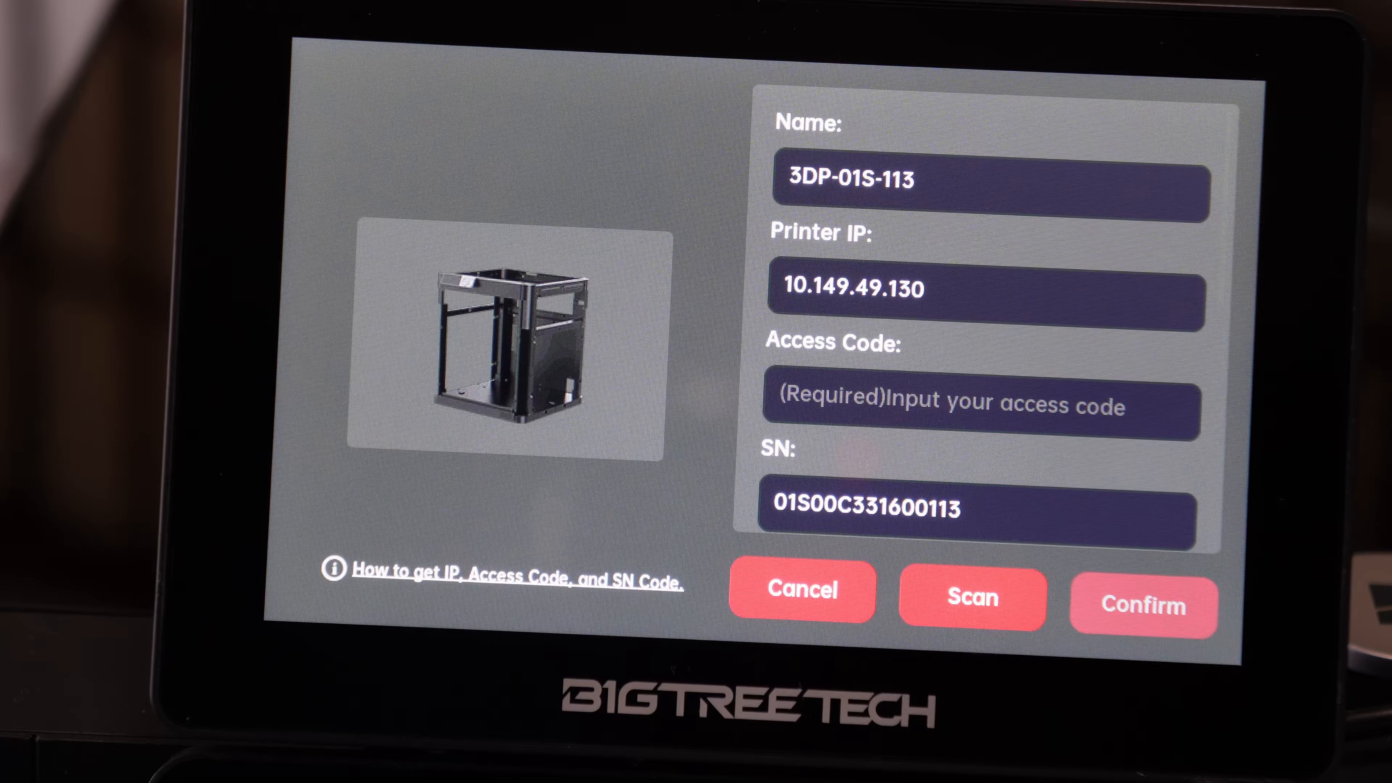
scroll(down, 3)
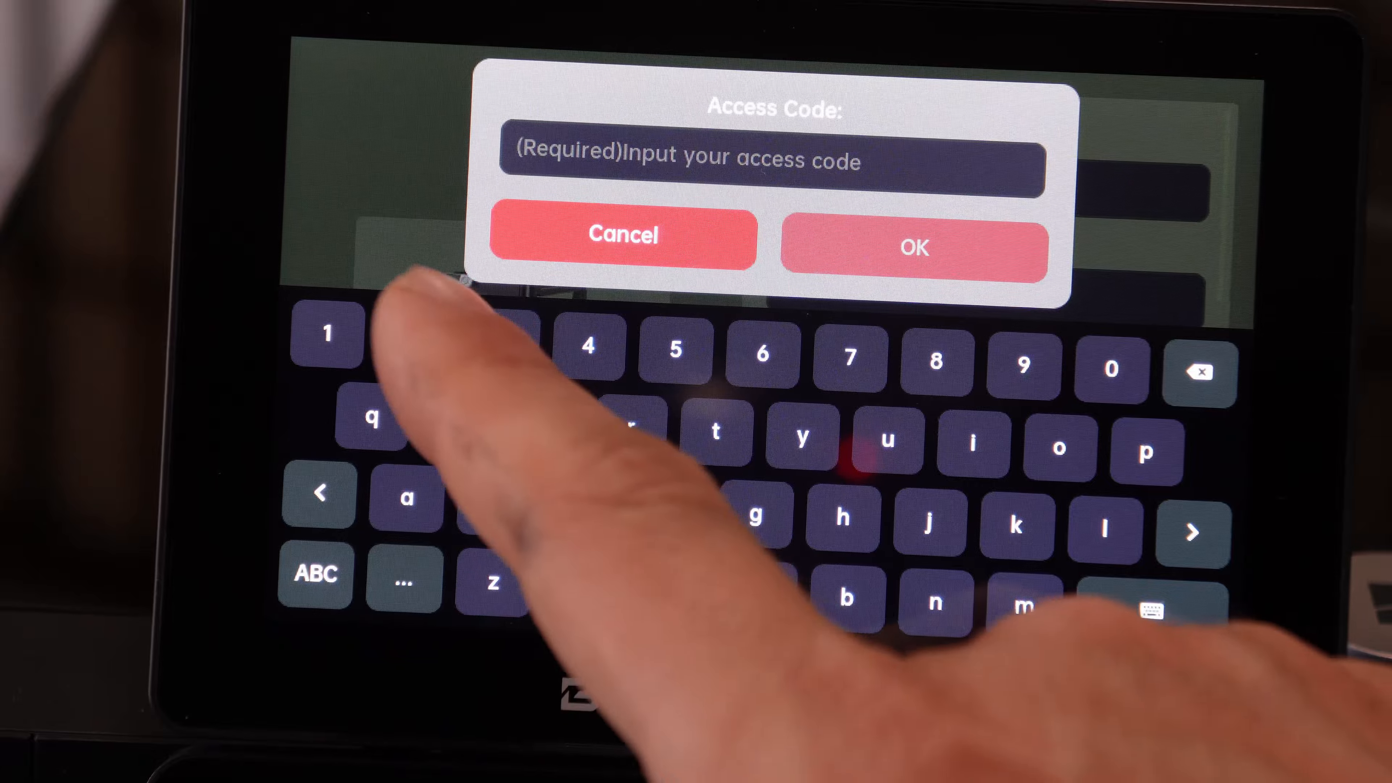
click(914, 247)
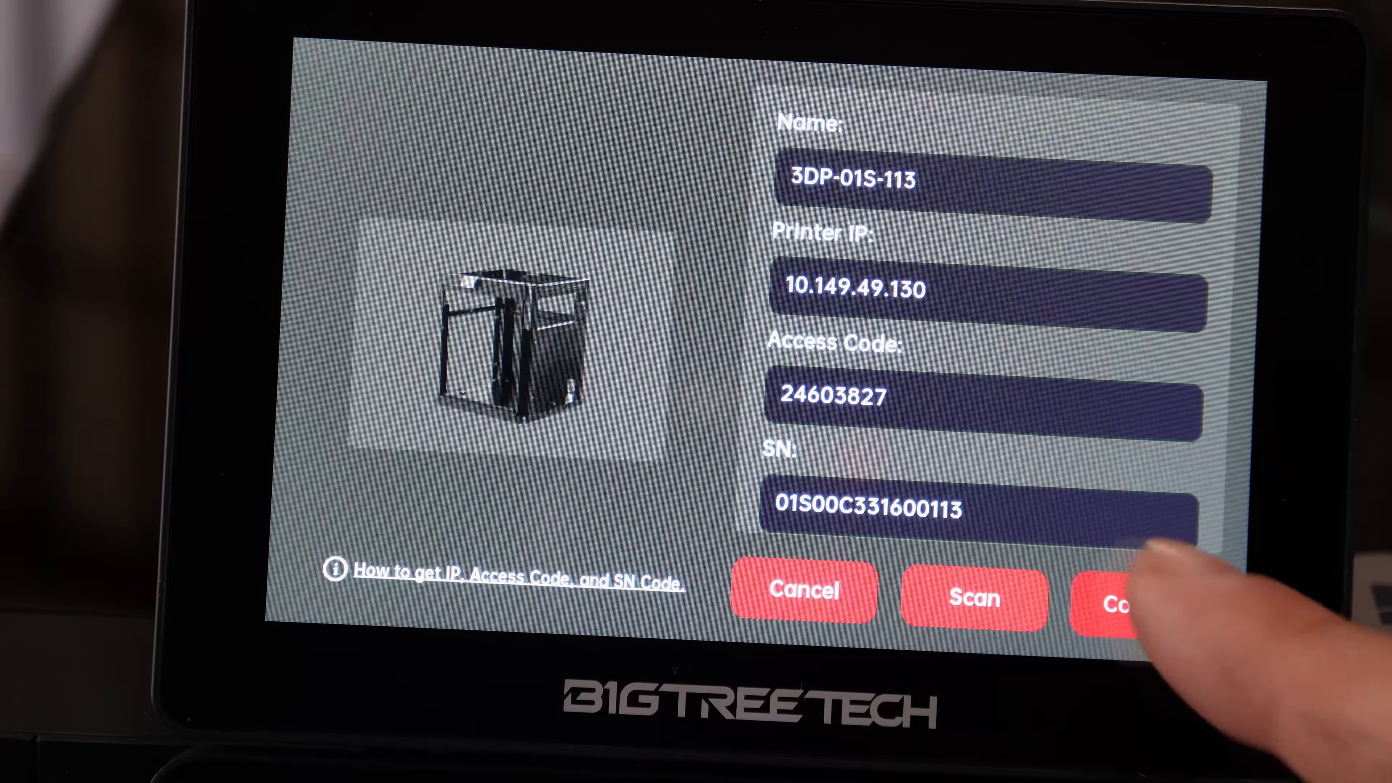
click(1127, 604)
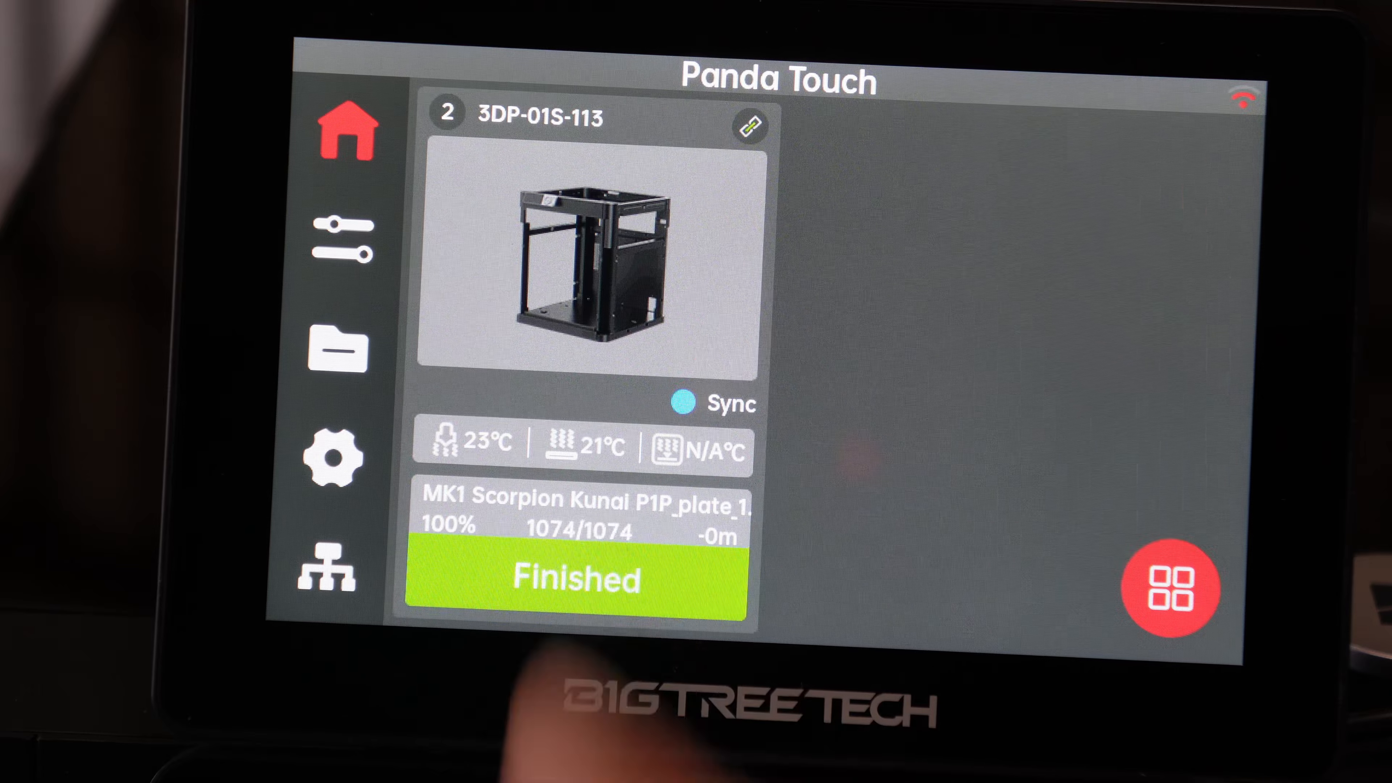